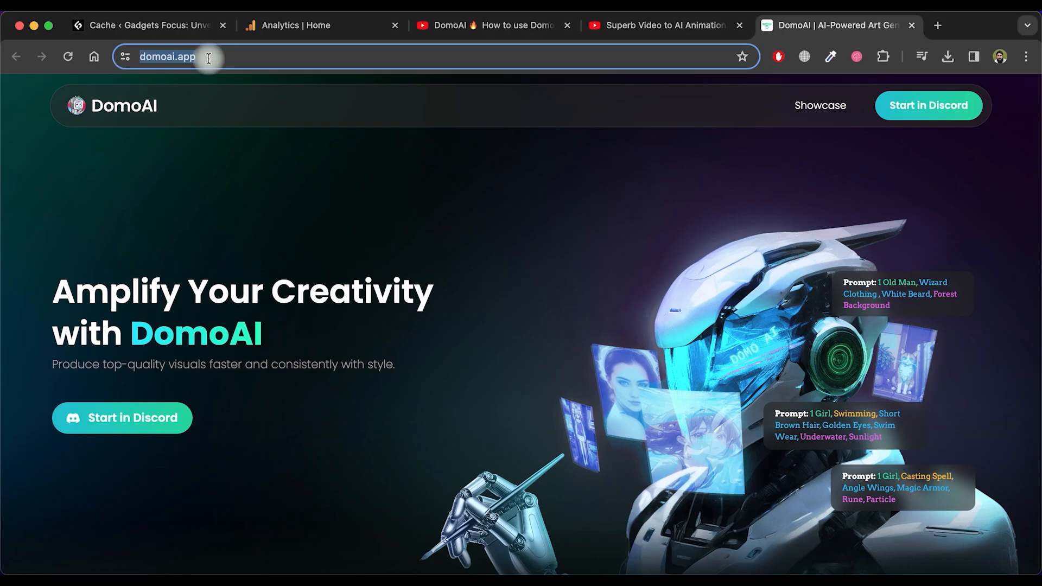
{"action": "mouse_move", "coordinate": [326, 318]}
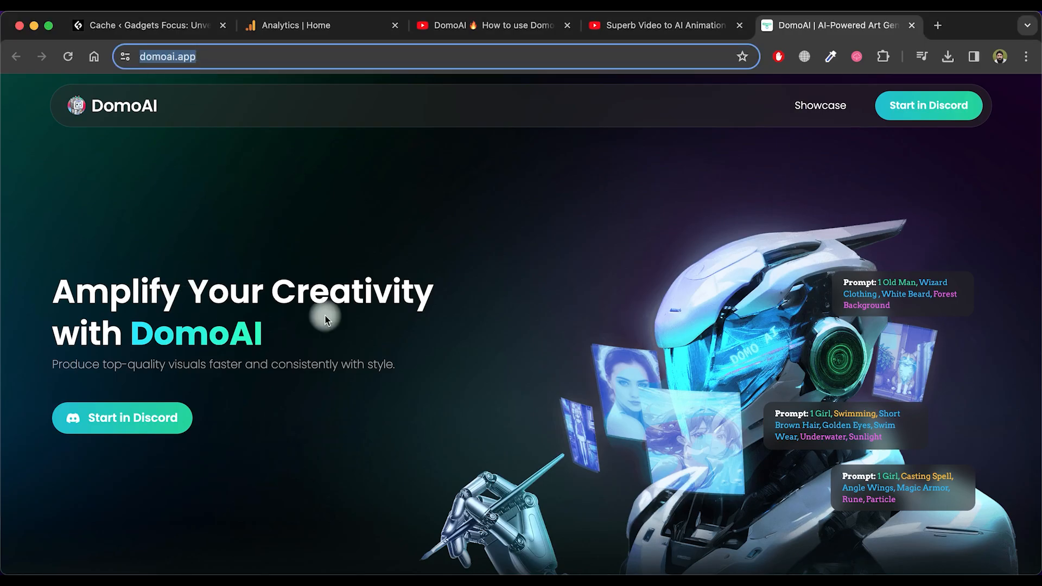
Join the DomoAI server, giving 'generating AI art' as the reason and age 18+.
{"action": "scroll", "scroll_direction": "down", "scroll_amount": 3}
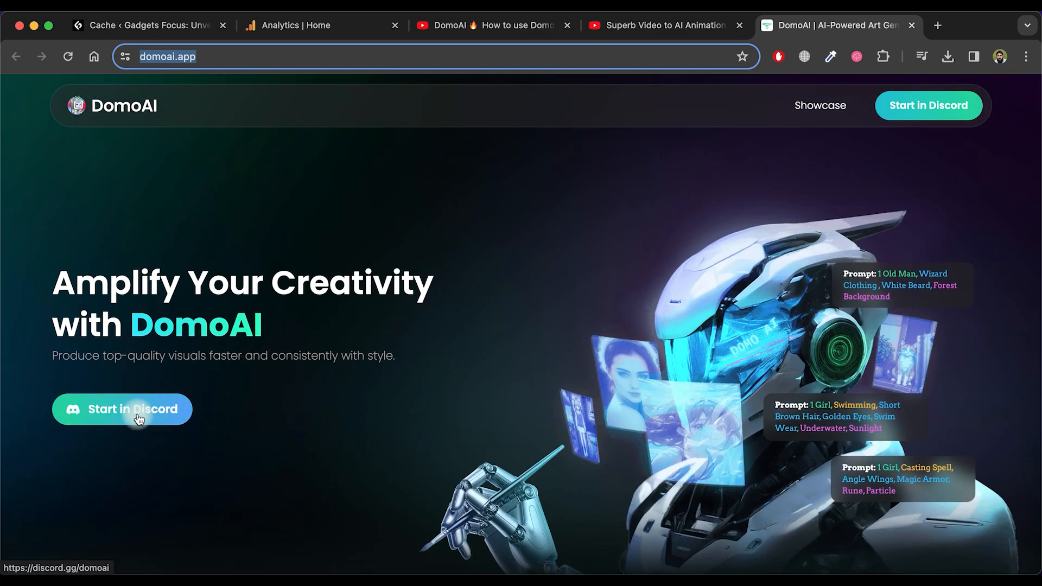
{"action": "left_click", "coordinate": [122, 409]}
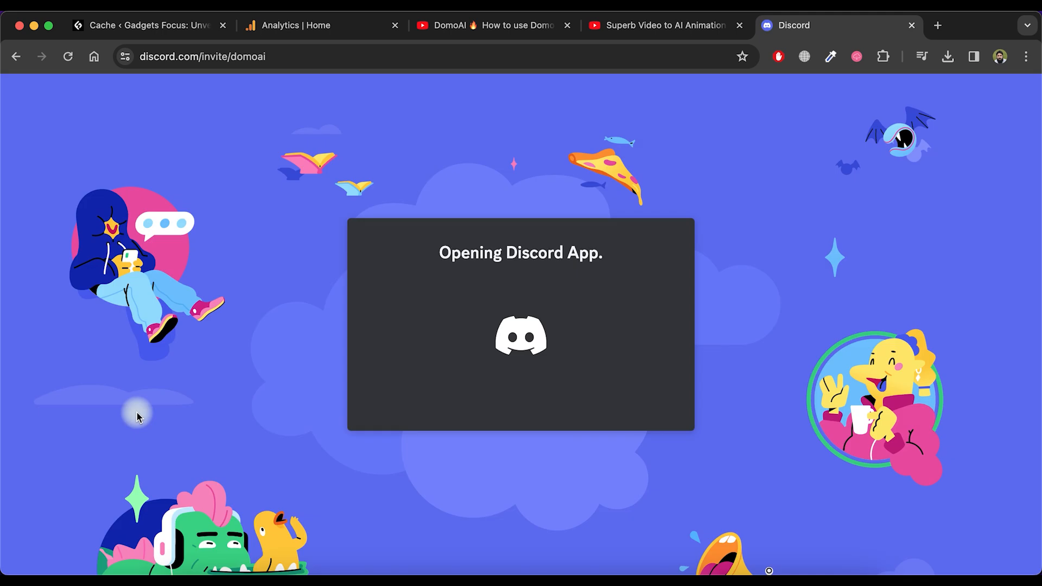
{"action": "mouse_move", "coordinate": [460, 400]}
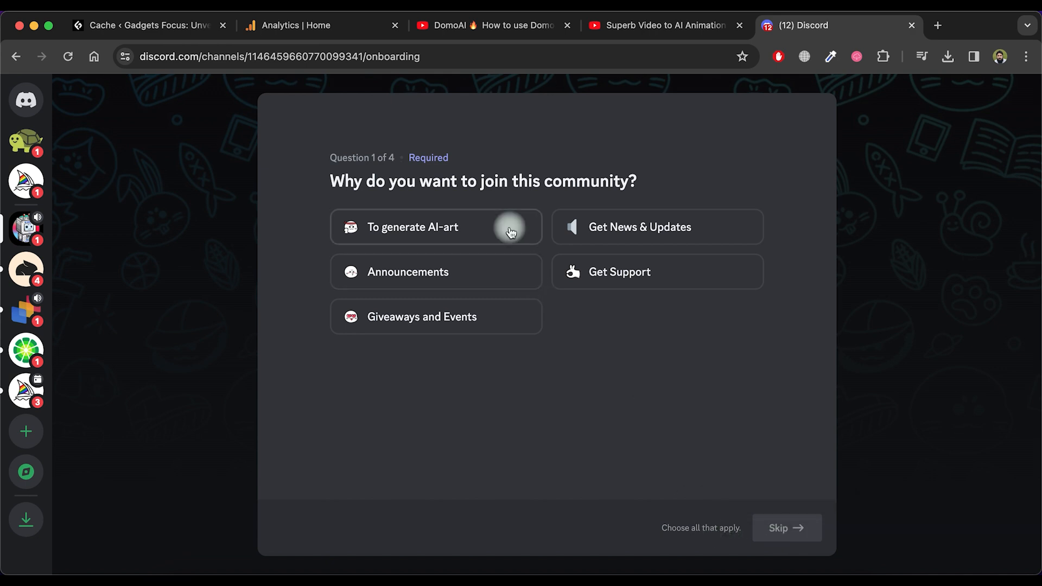
{"action": "left_click", "coordinate": [435, 227]}
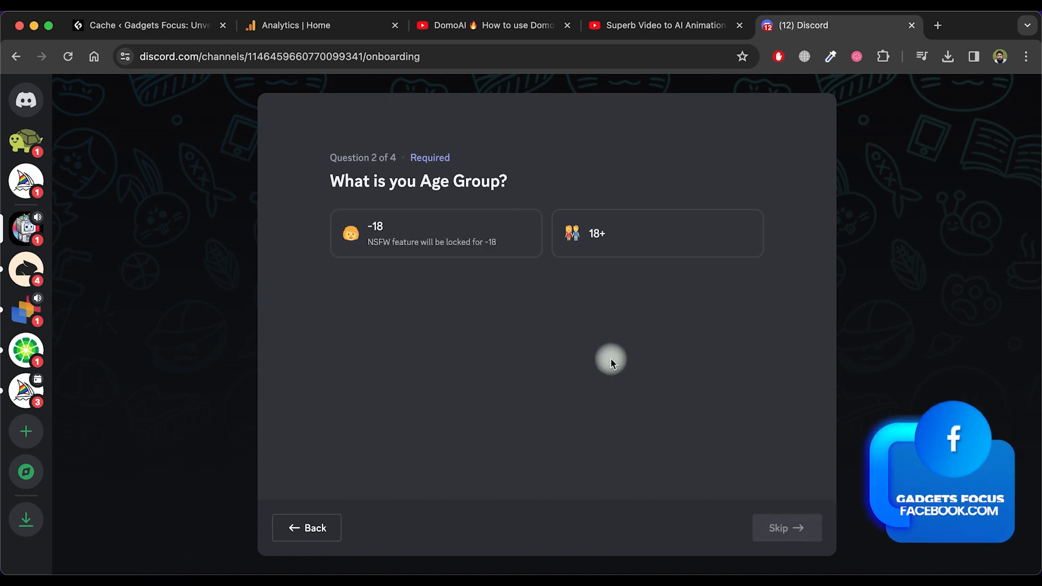
{"action": "left_click", "coordinate": [657, 233]}
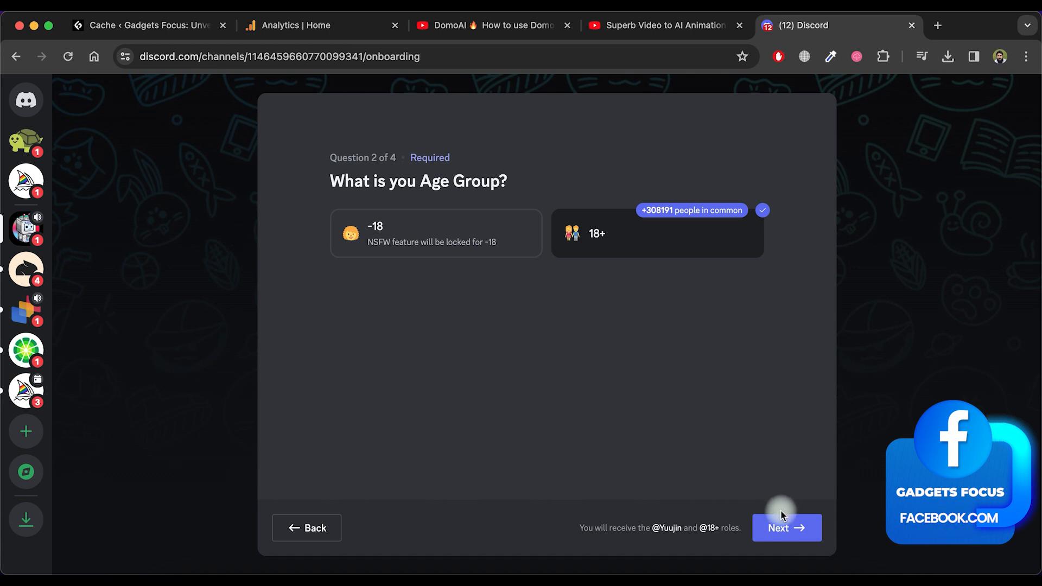
Skip ping roles and languages, agree to the rules, and go to #generate-video-3.
{"action": "left_click", "coordinate": [786, 528]}
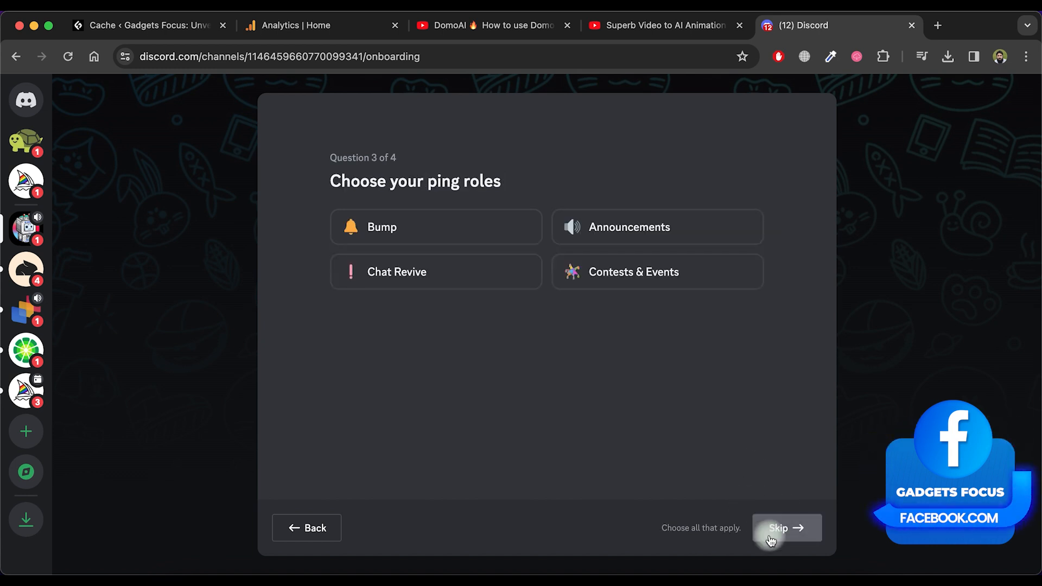
{"action": "left_click", "coordinate": [786, 527]}
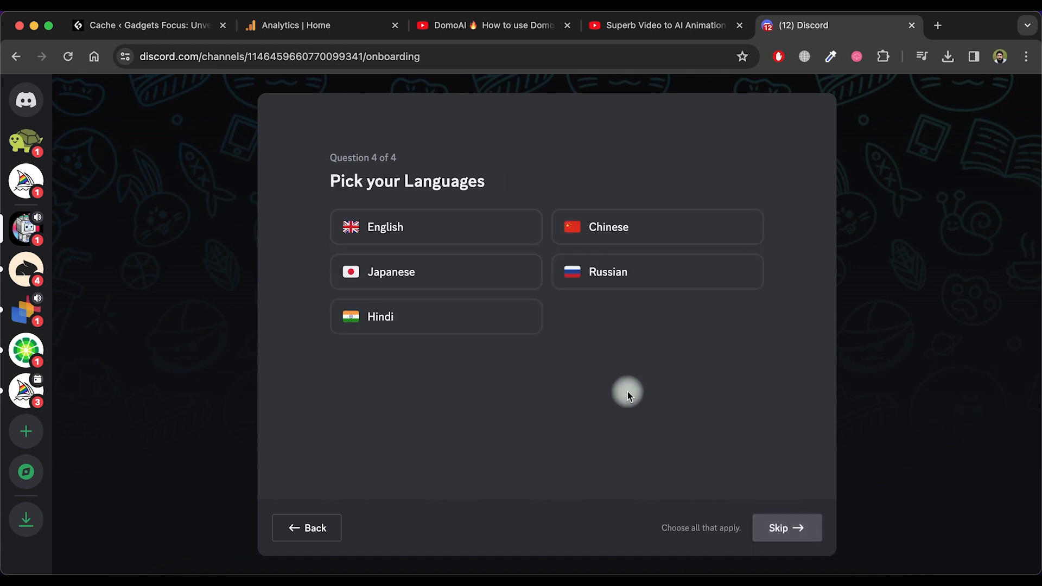
{"action": "left_click", "coordinate": [787, 528]}
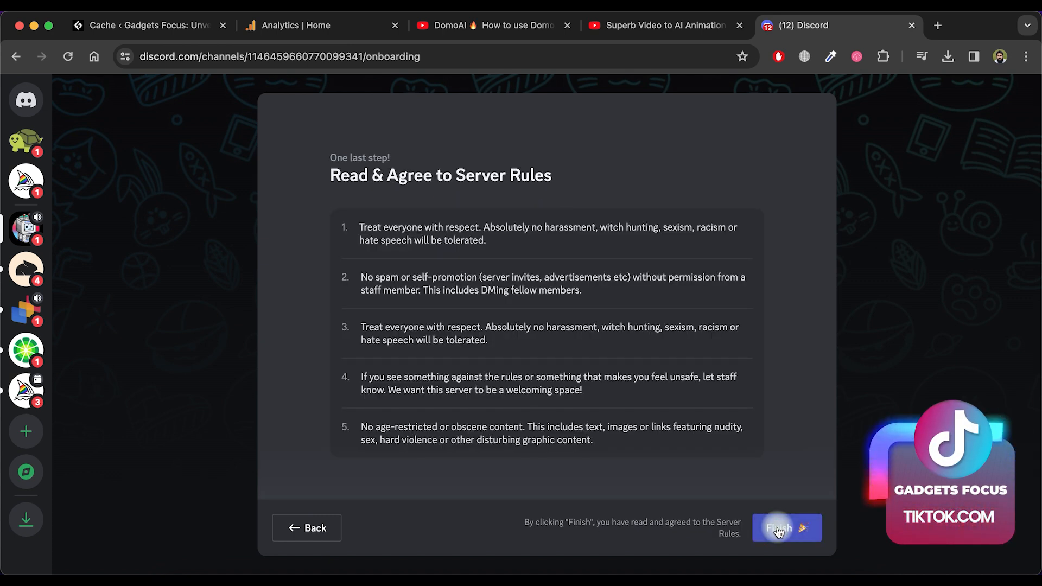
{"action": "left_click", "coordinate": [787, 528]}
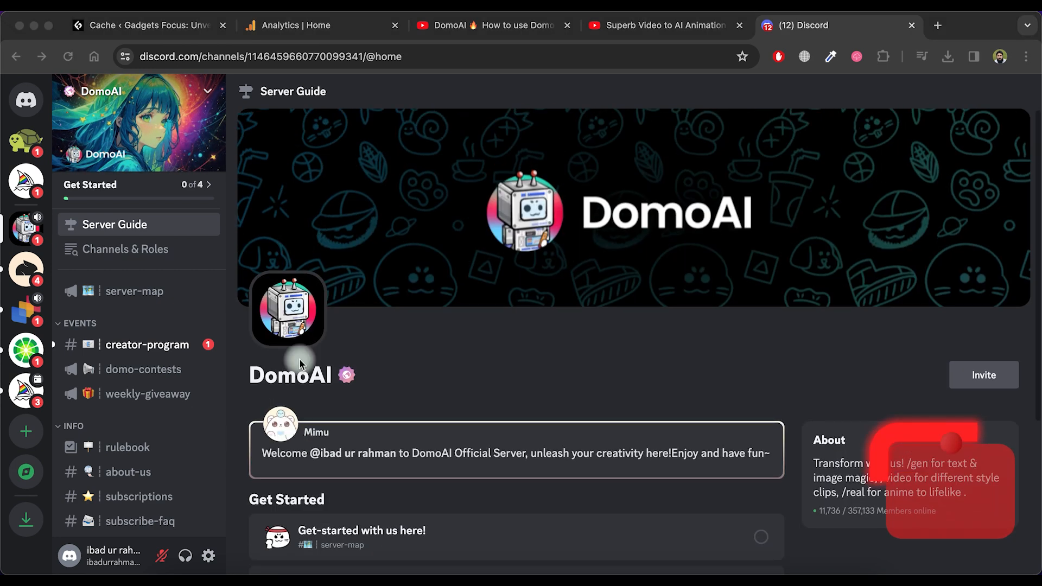
{"action": "scroll", "scroll_direction": "down", "scroll_amount": 3}
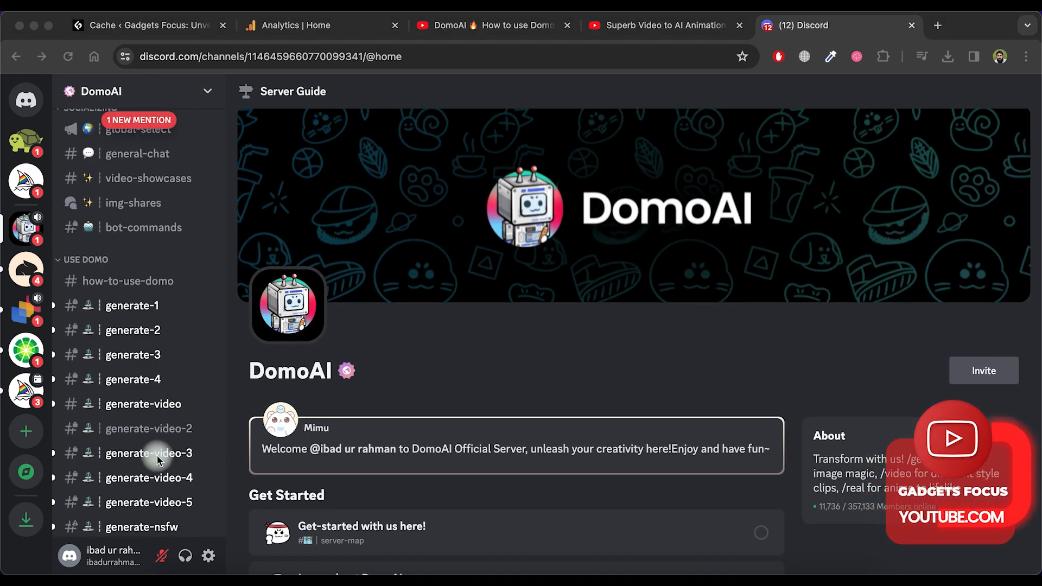
{"action": "left_click", "coordinate": [148, 452]}
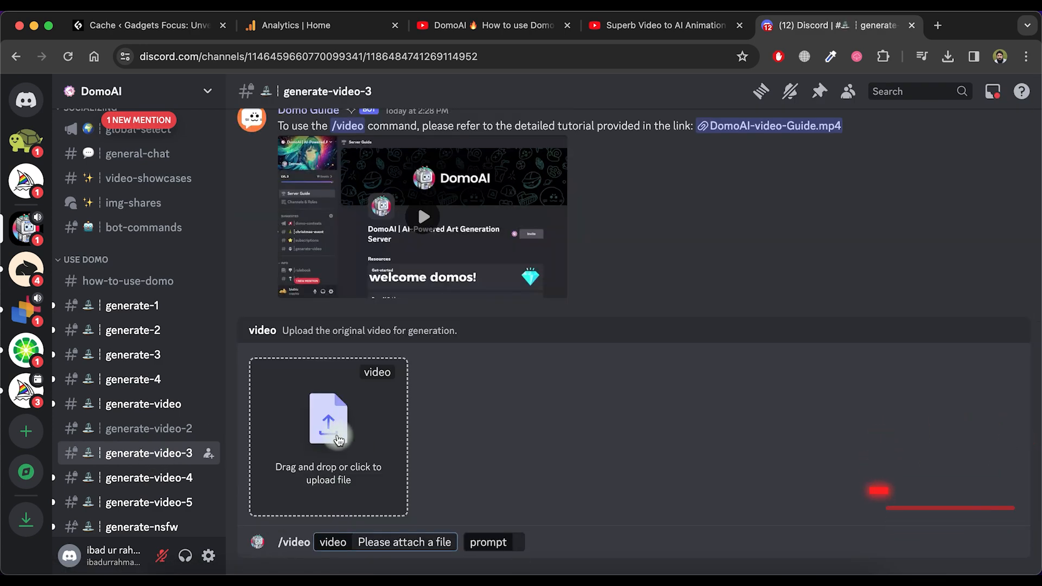
Generate a 5-second Illustration v1 cartoon from the clip with prompt 'Kids are playing'.
{"action": "left_click", "coordinate": [328, 420]}
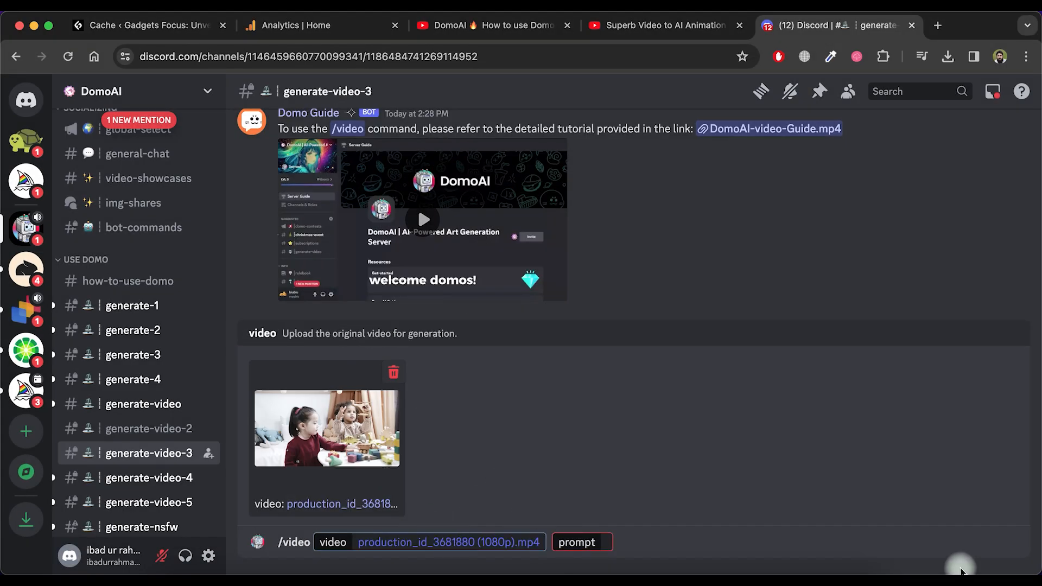
{"action": "type", "text": "Kids are playing"}
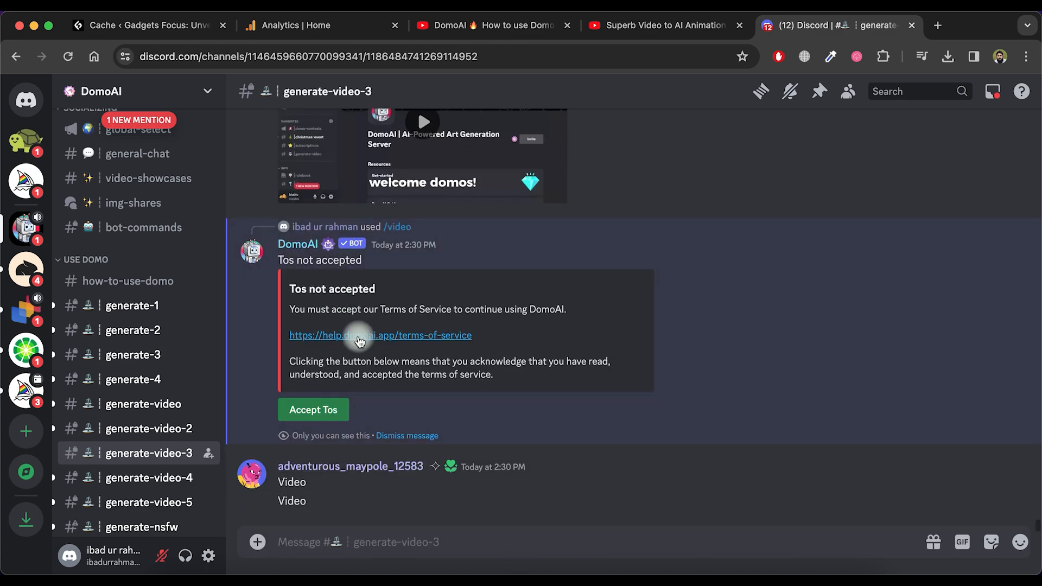
{"action": "left_click", "coordinate": [312, 409]}
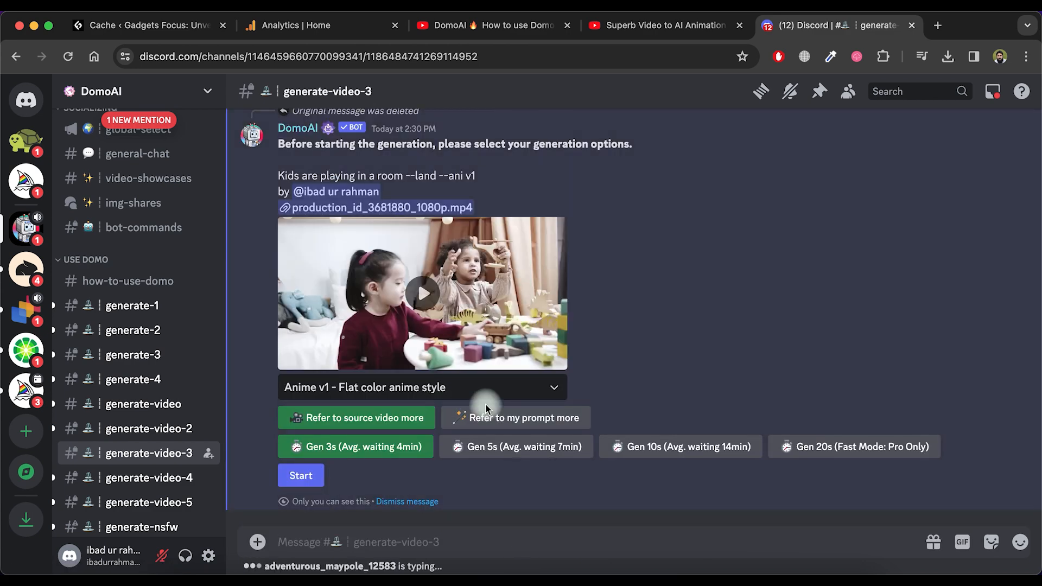
{"action": "left_click", "coordinate": [423, 388]}
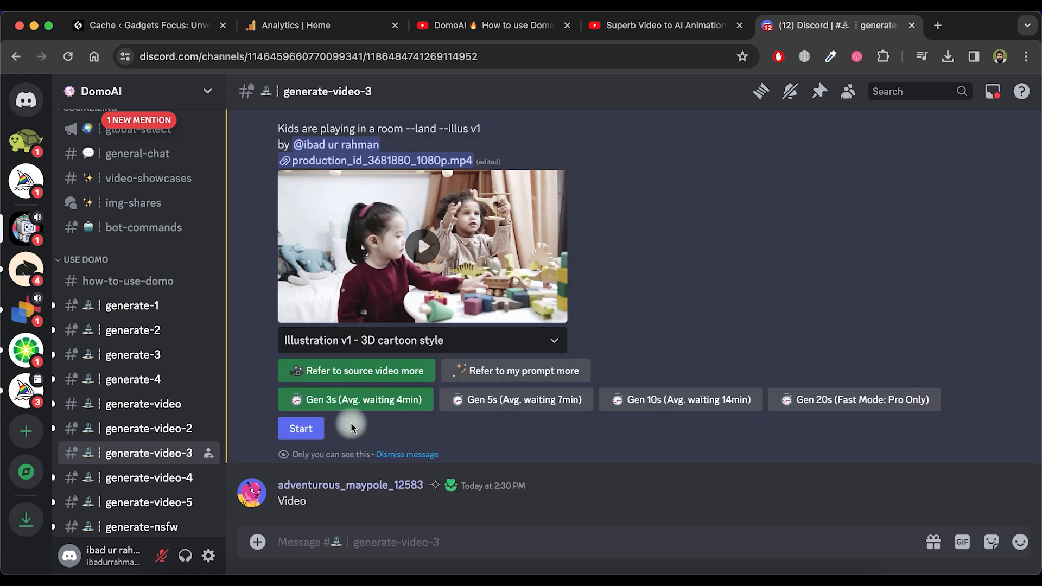
{"action": "left_click", "coordinate": [421, 340]}
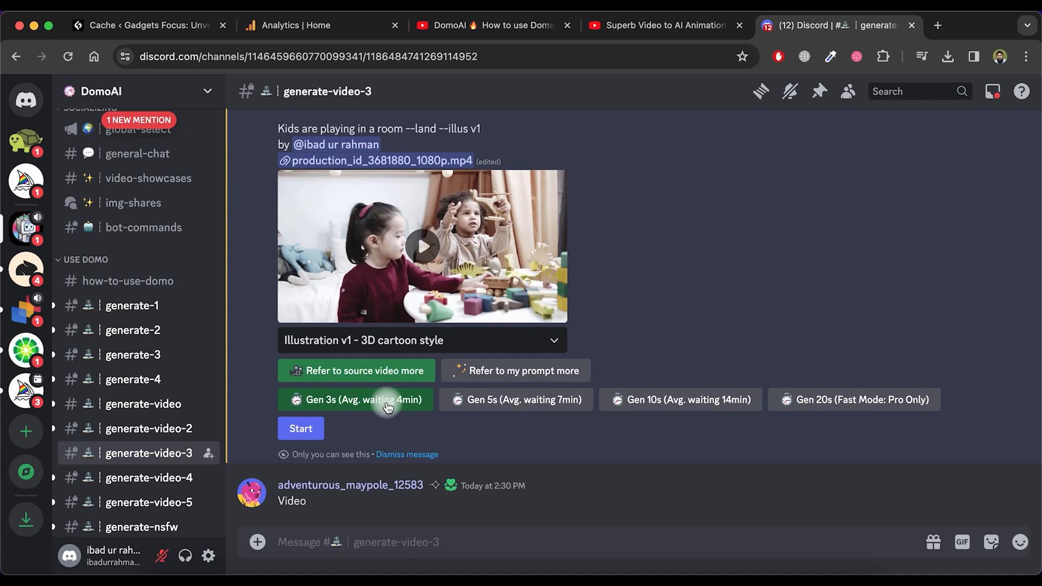
{"action": "left_click", "coordinate": [515, 399]}
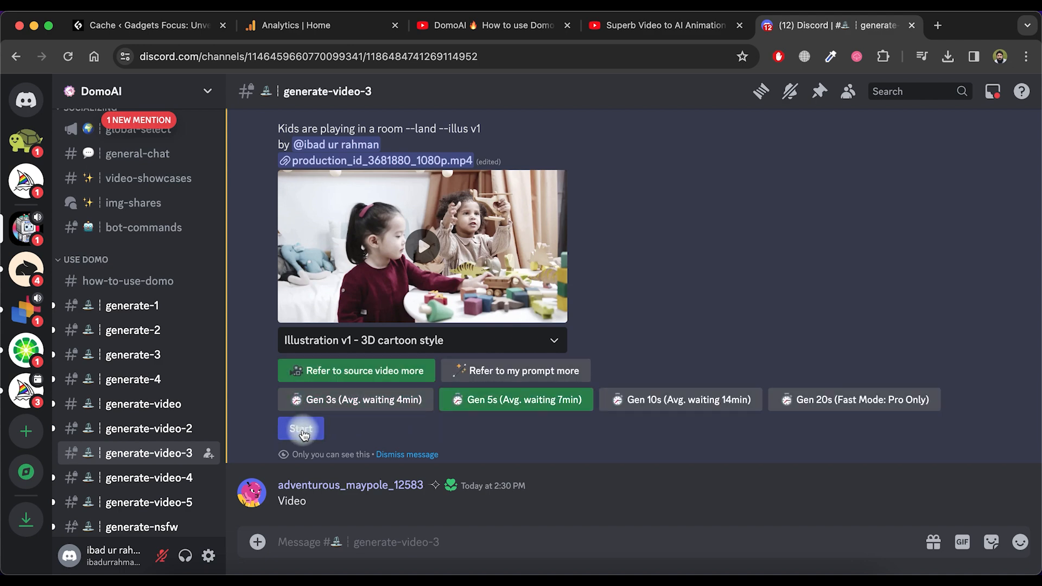
{"action": "left_click", "coordinate": [300, 428]}
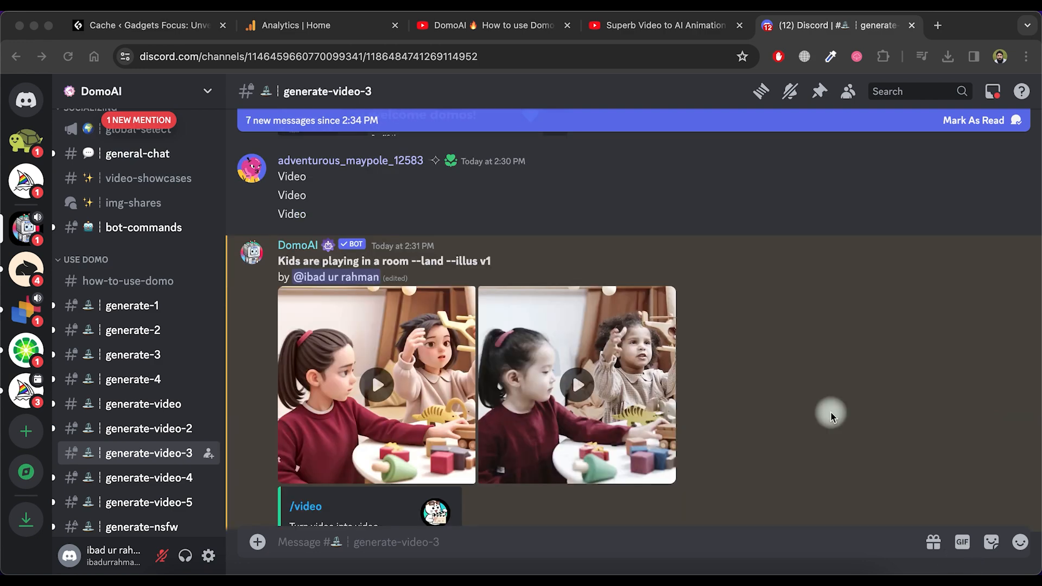
{"action": "left_click", "coordinate": [376, 384]}
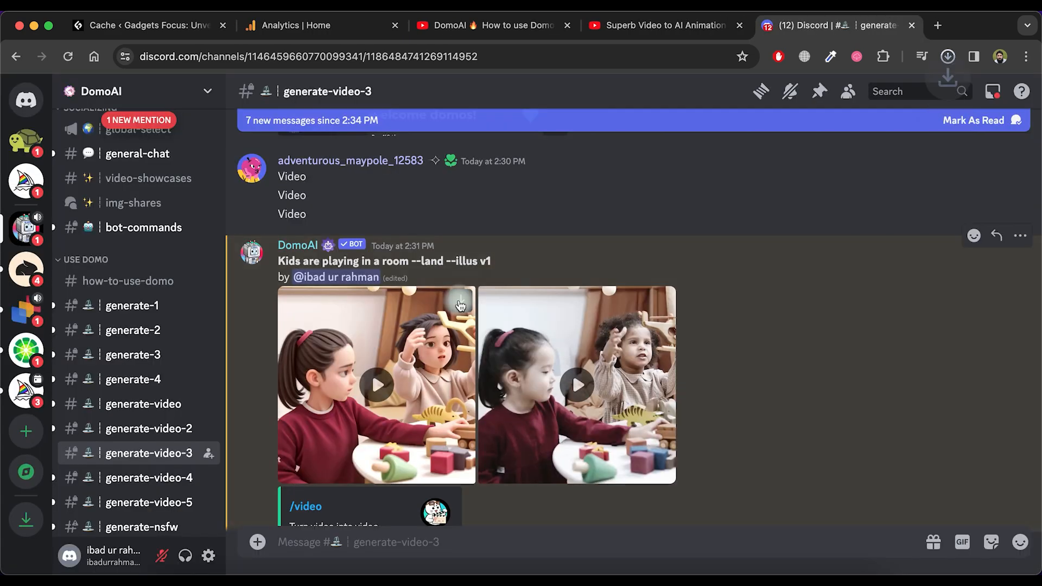
{"action": "left_click", "coordinate": [376, 385]}
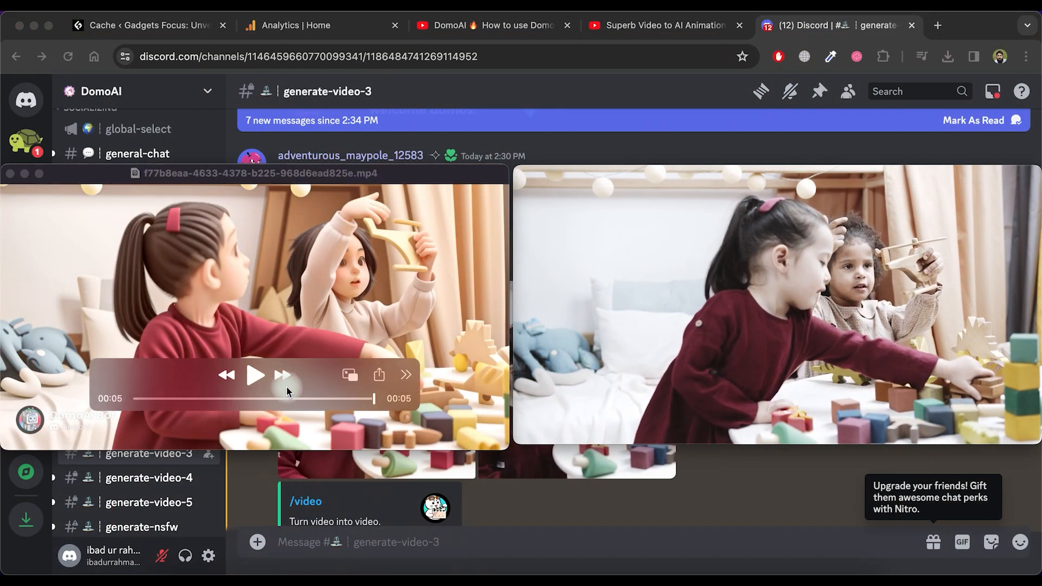
{"action": "left_click", "coordinate": [256, 375]}
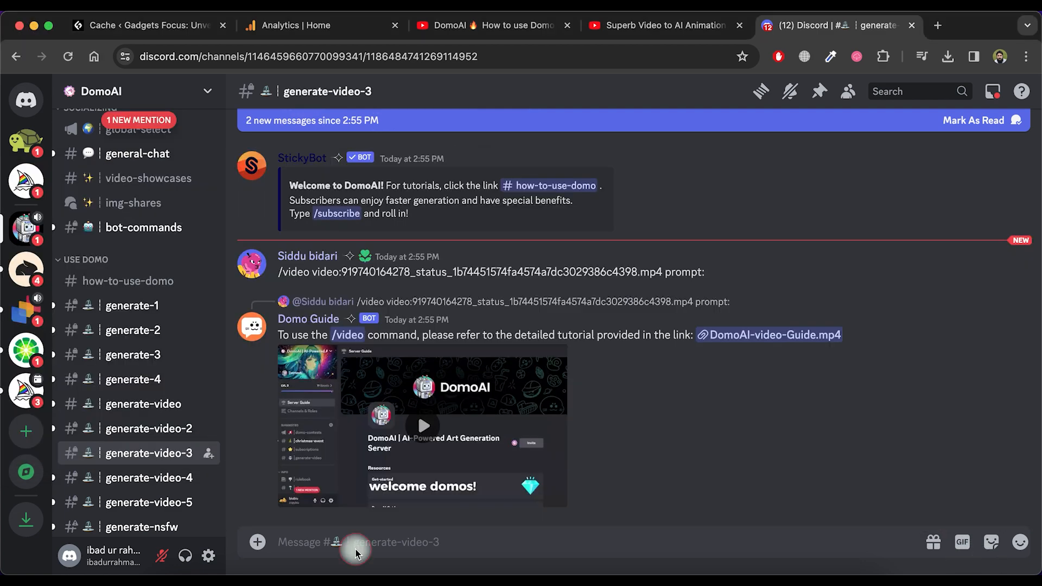
Start a /video request and attach a clip from the Downloads folder.
{"action": "type", "text": "/v"}
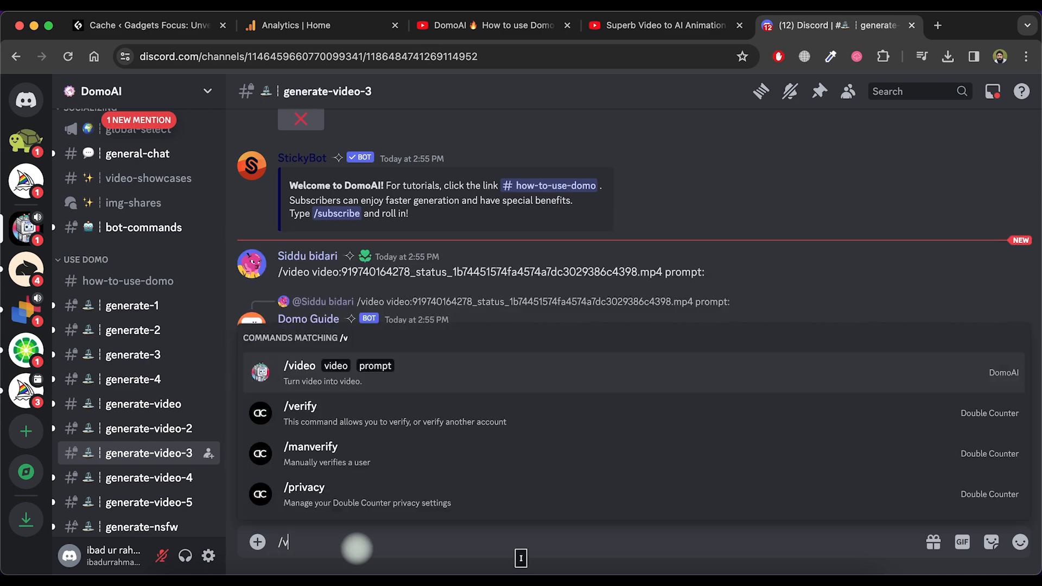
{"action": "left_click", "coordinate": [299, 365]}
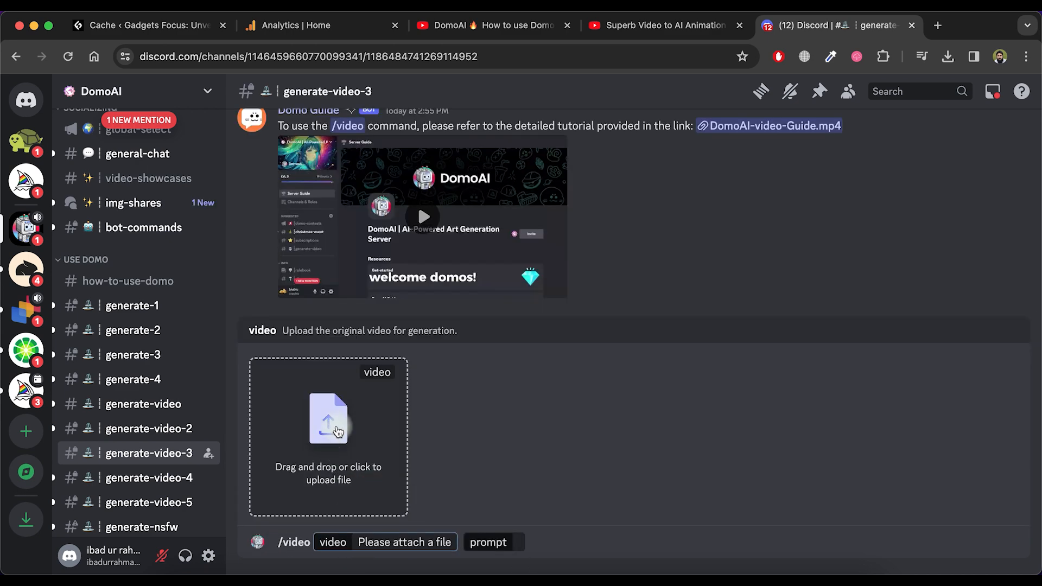
{"action": "left_click", "coordinate": [327, 420]}
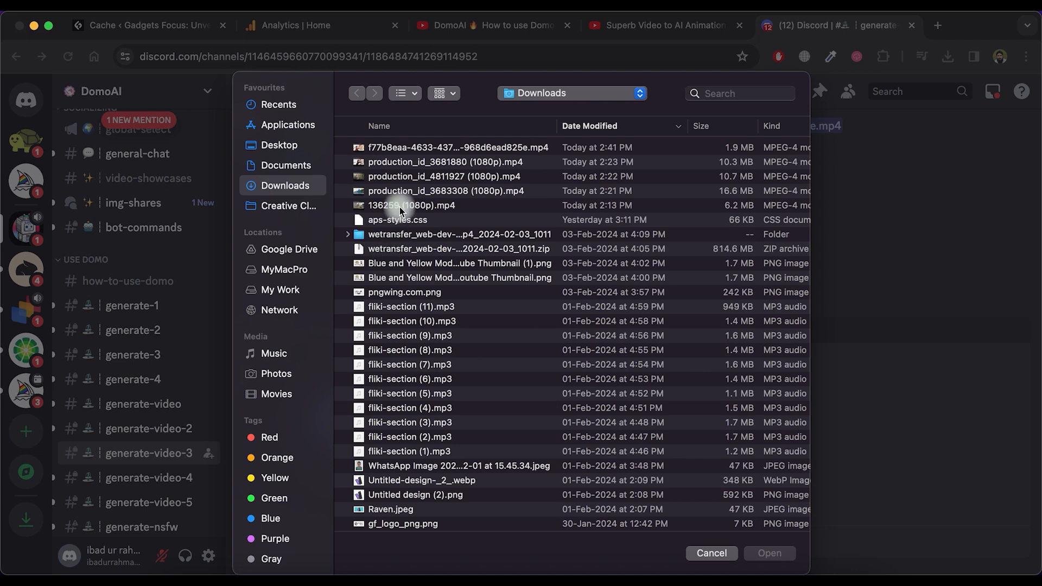
{"action": "double_click", "coordinate": [448, 190]}
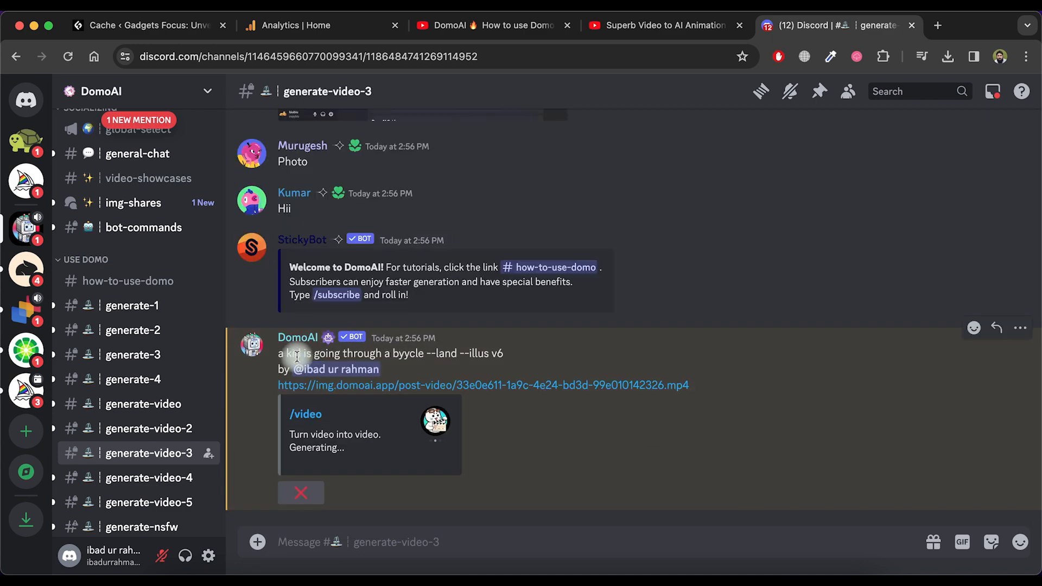
{"action": "mouse_move", "coordinate": [932, 541]}
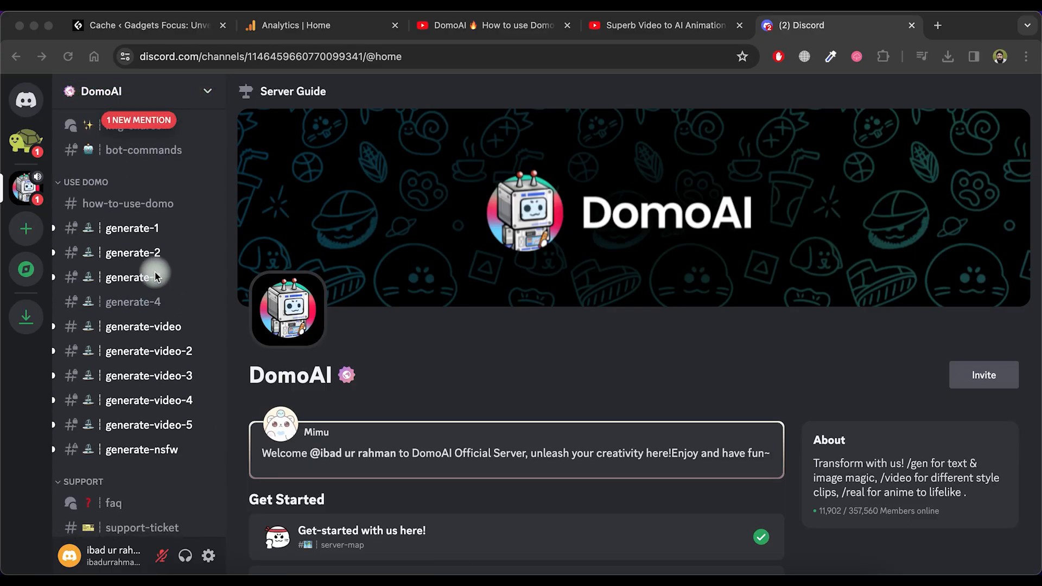
In #generate-3, animate the man-with-horse photo via /animate at high intensity.
{"action": "left_click", "coordinate": [133, 277]}
{"action": "type", "text": "/"}
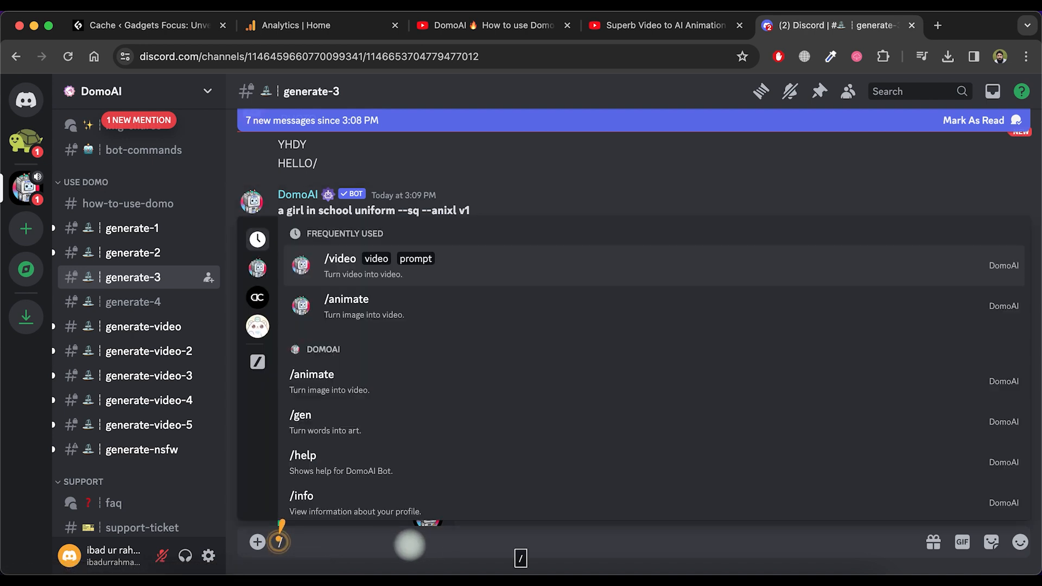
{"action": "type", "text": "an"}
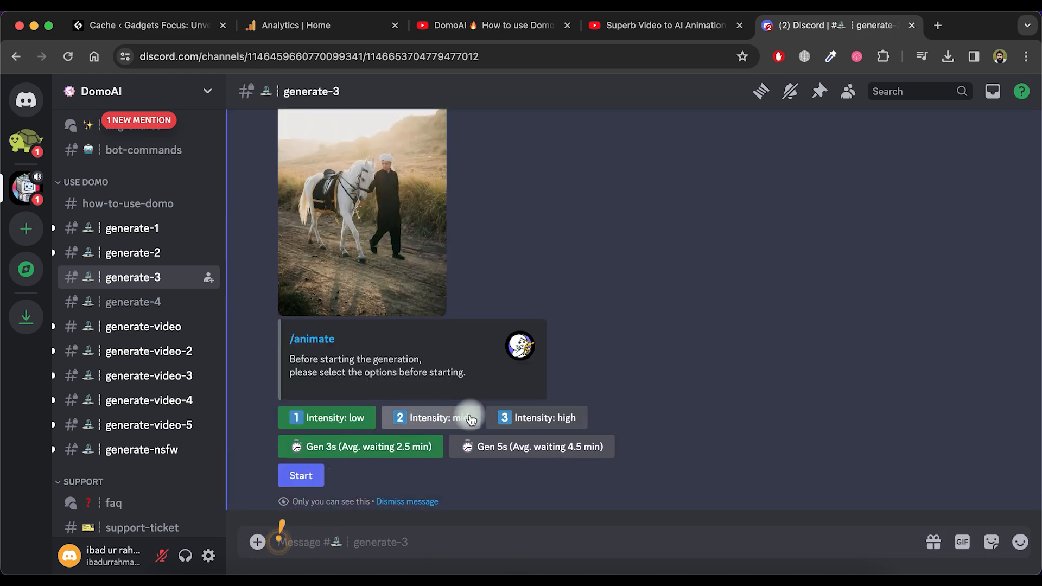
{"action": "left_click", "coordinate": [537, 417]}
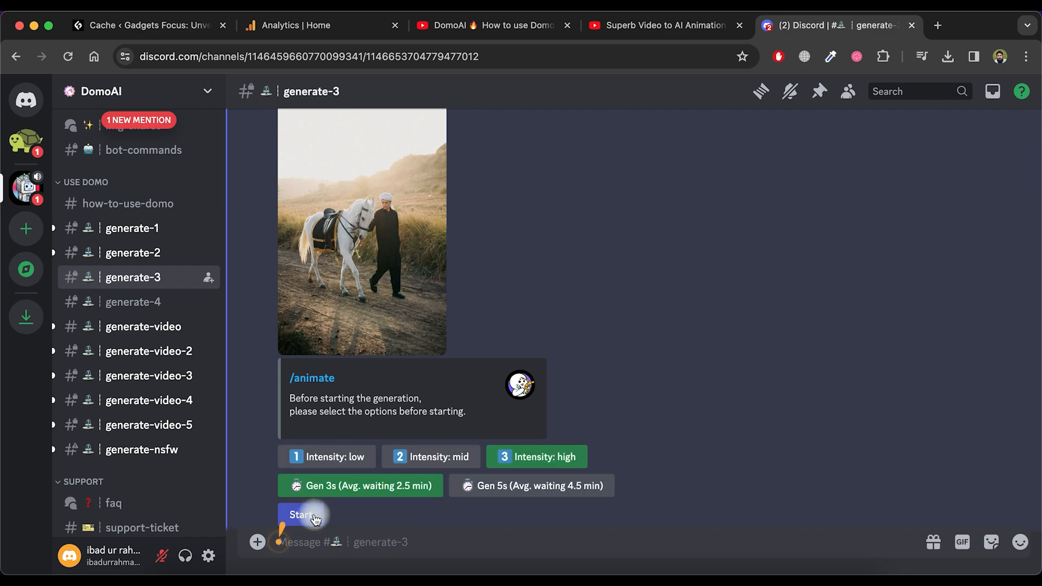
{"action": "left_click", "coordinate": [300, 515]}
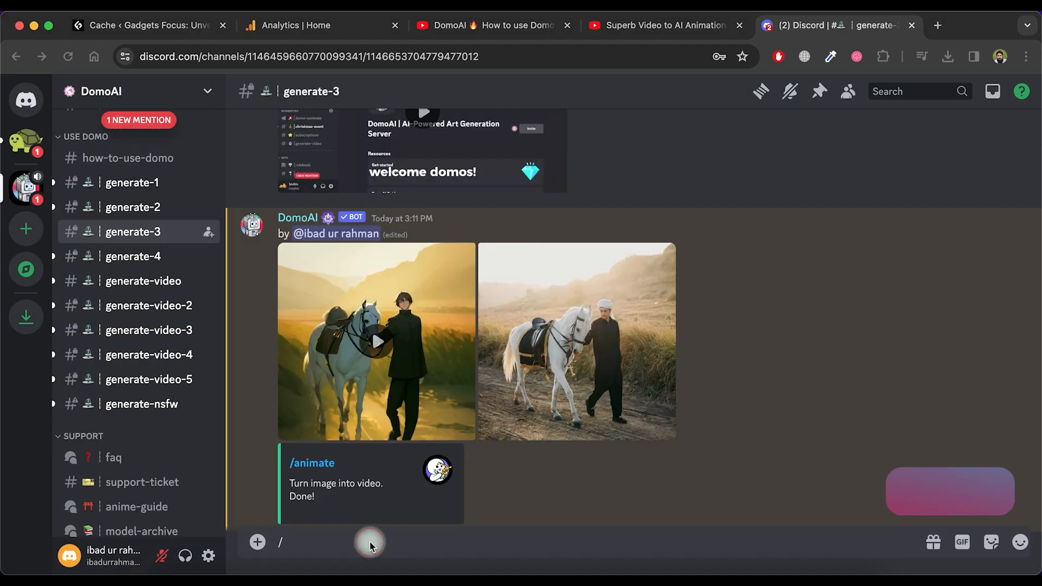
Run /gen for a tiger in a green forest in anime style and enlarge one image.
{"action": "type", "text": "/"}
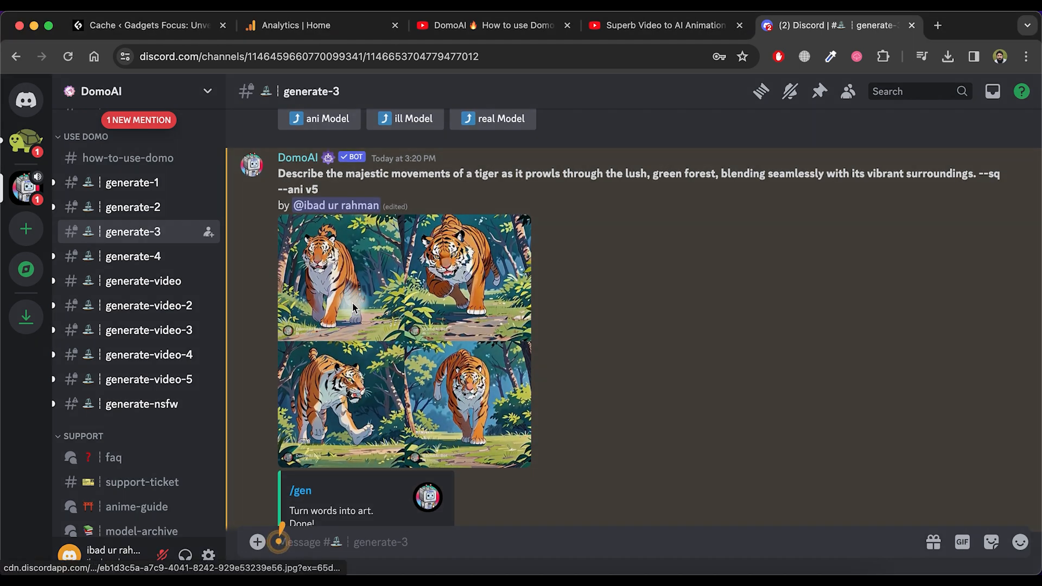
{"action": "left_click", "coordinate": [352, 308]}
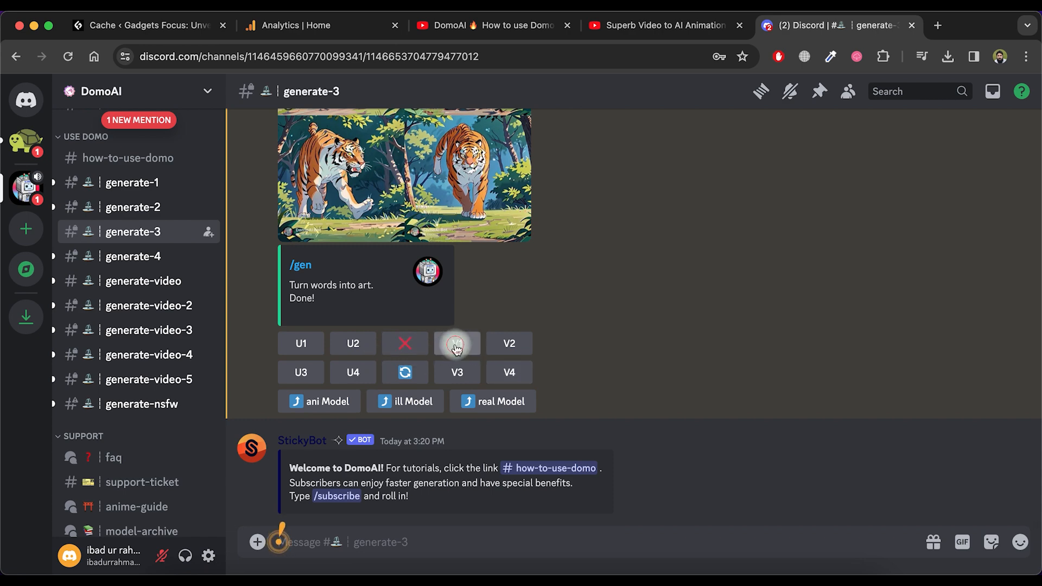
Create V1 variations of the first tiger image, then upscale one variation.
{"action": "left_click", "coordinate": [457, 344]}
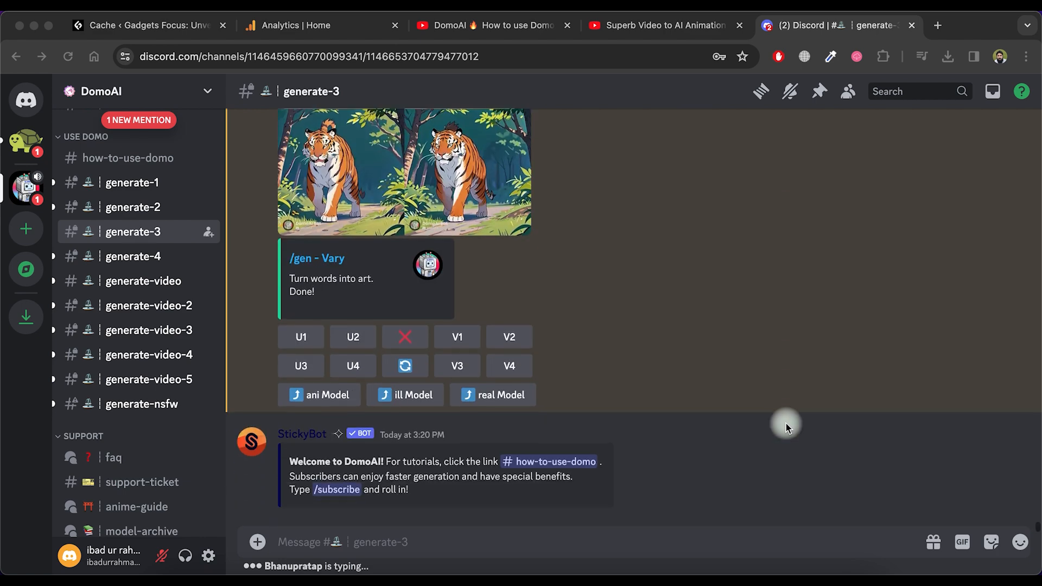
{"action": "scroll", "scroll_direction": "down", "scroll_amount": 3}
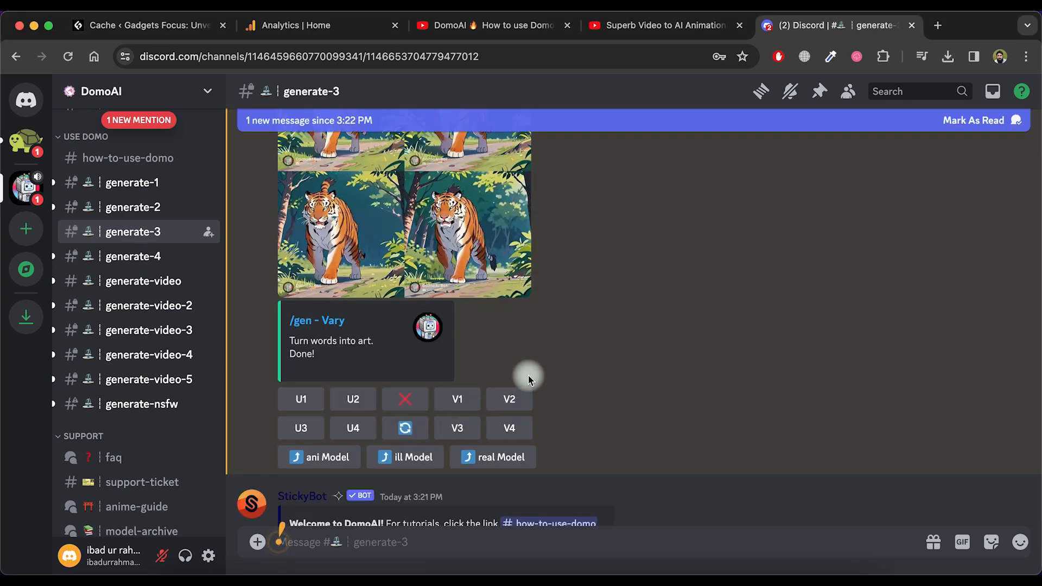
{"action": "left_click", "coordinate": [300, 399]}
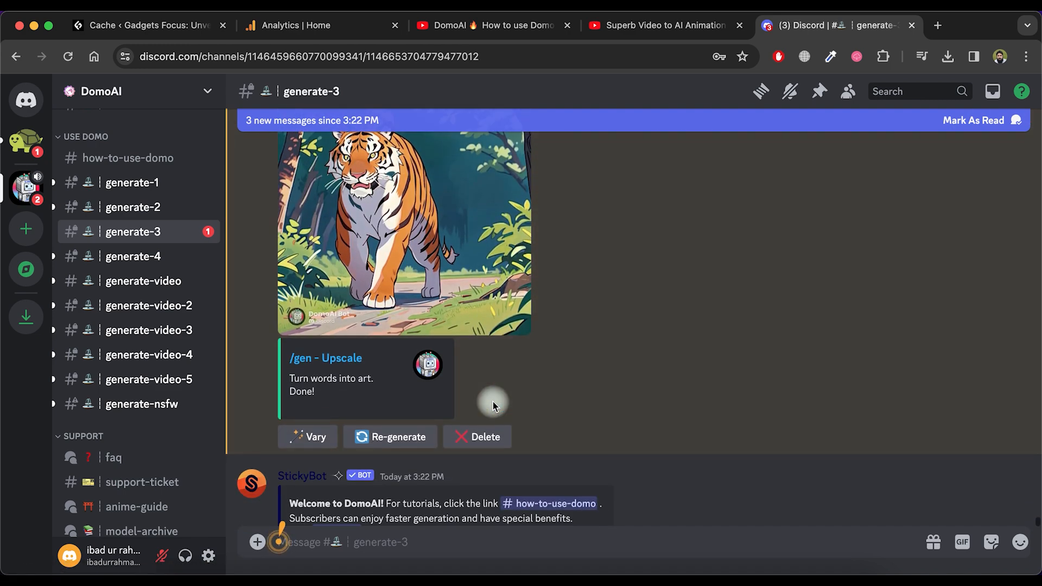
Scroll down to the four realistic --real v3 tiger images.
{"action": "scroll", "scroll_direction": "down", "scroll_amount": 3}
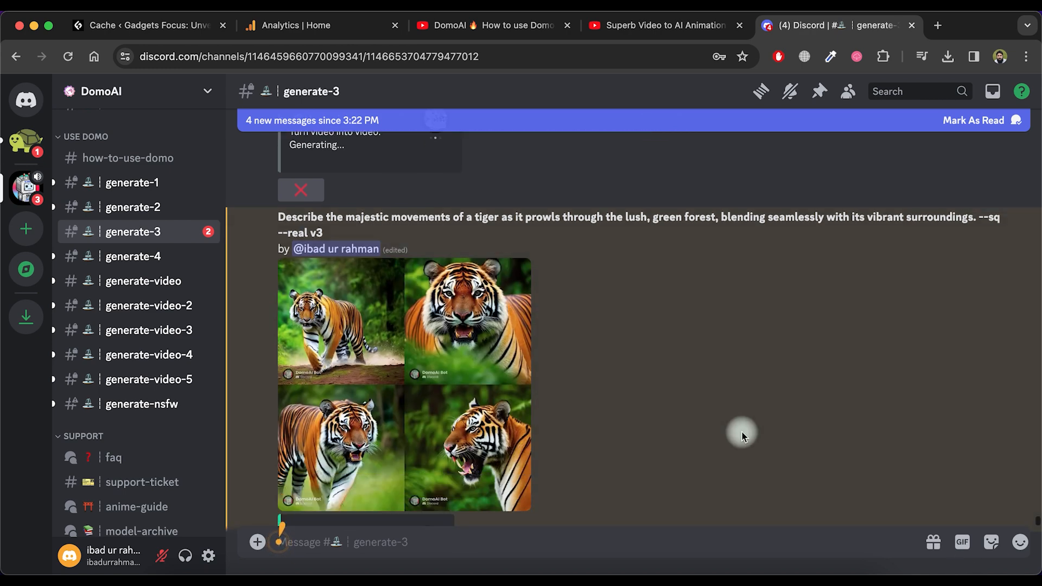
{"action": "scroll", "scroll_direction": "down", "scroll_amount": 3}
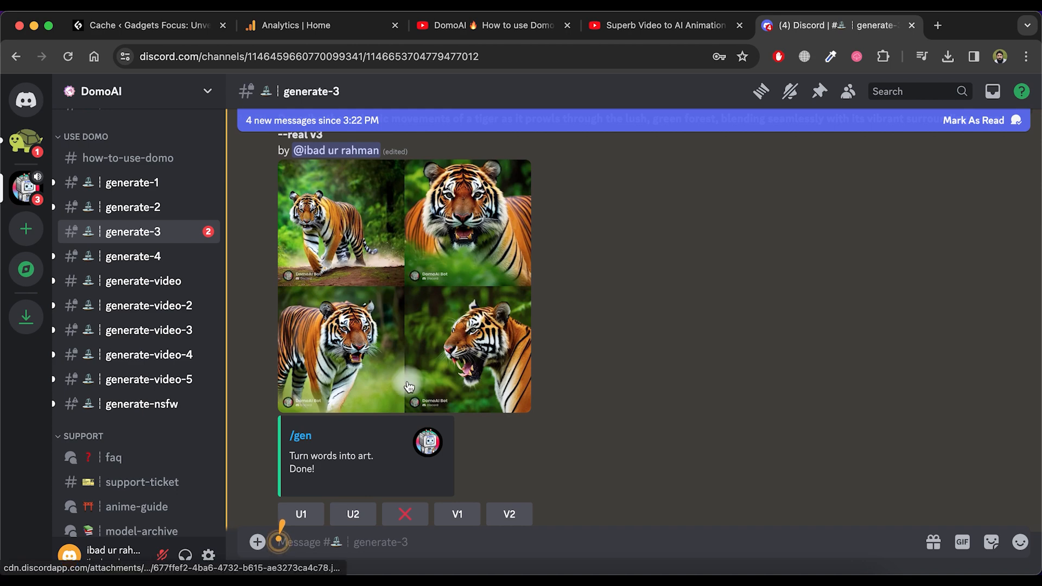